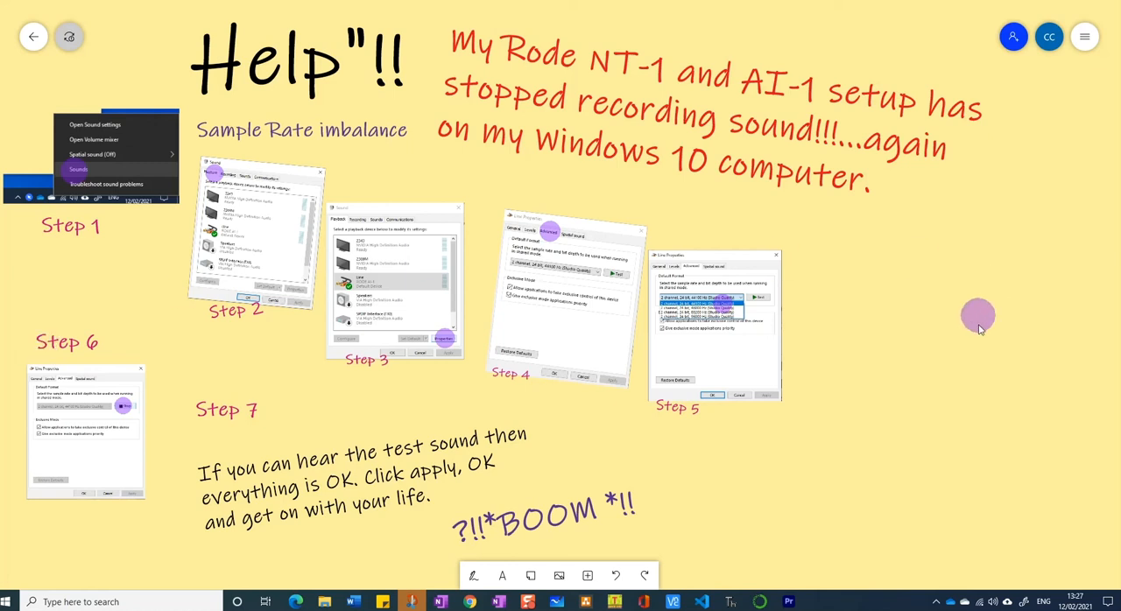
mouse_move(984, 343)
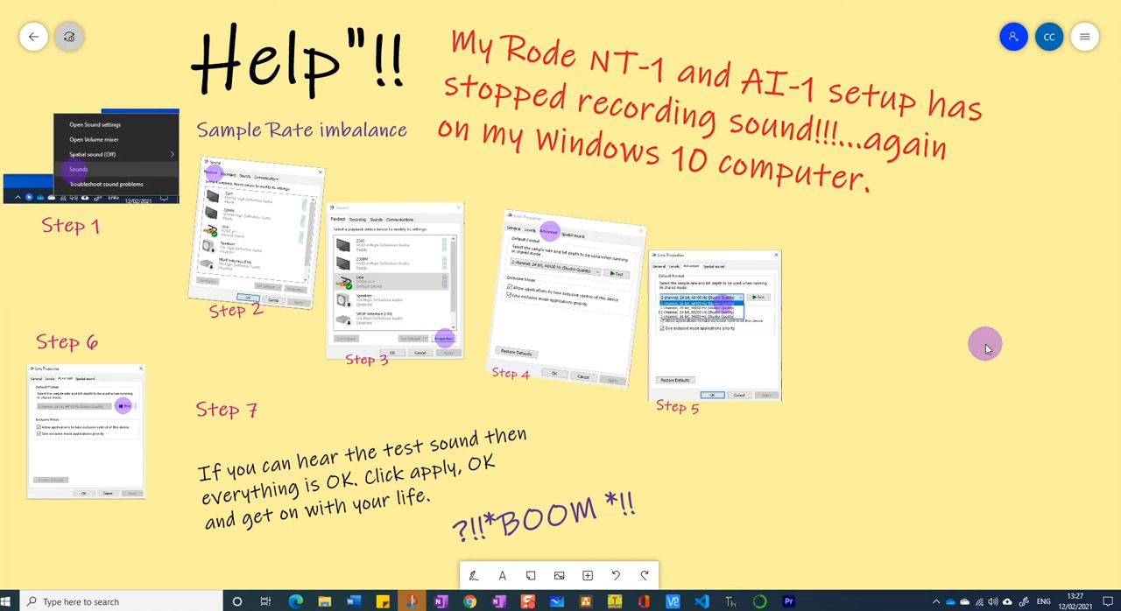
mouse_move(346, 127)
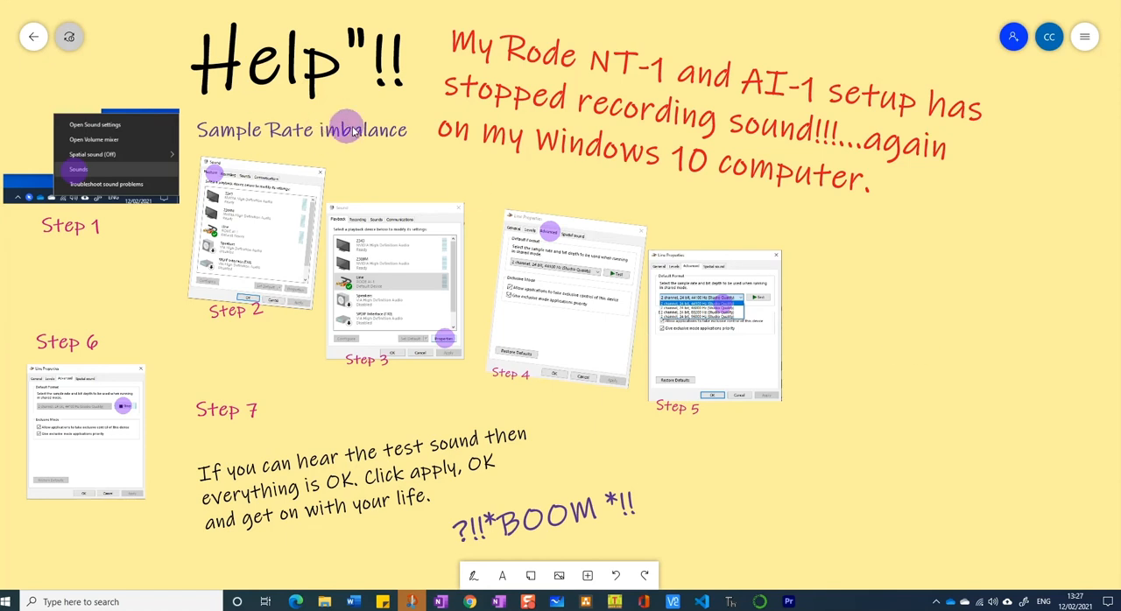
mouse_move(359, 141)
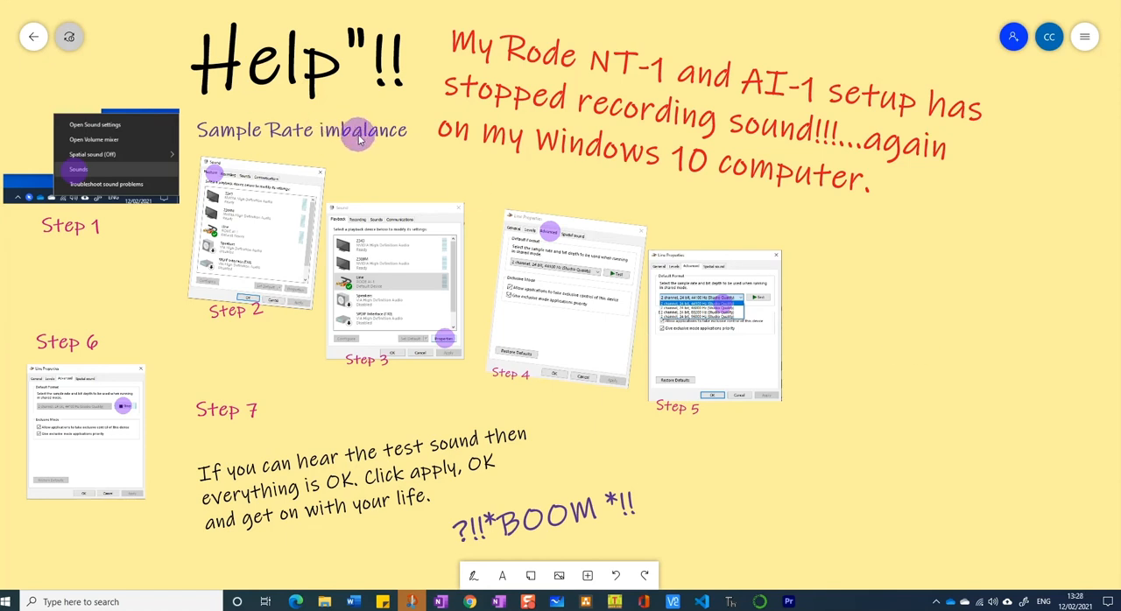
mouse_move(351, 142)
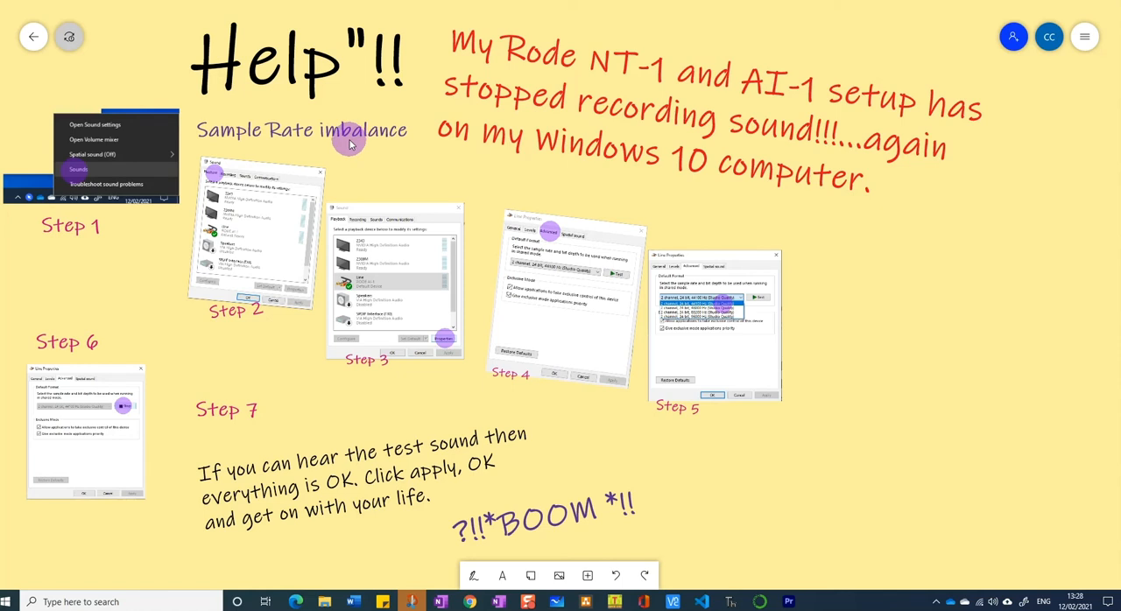
mouse_move(891, 317)
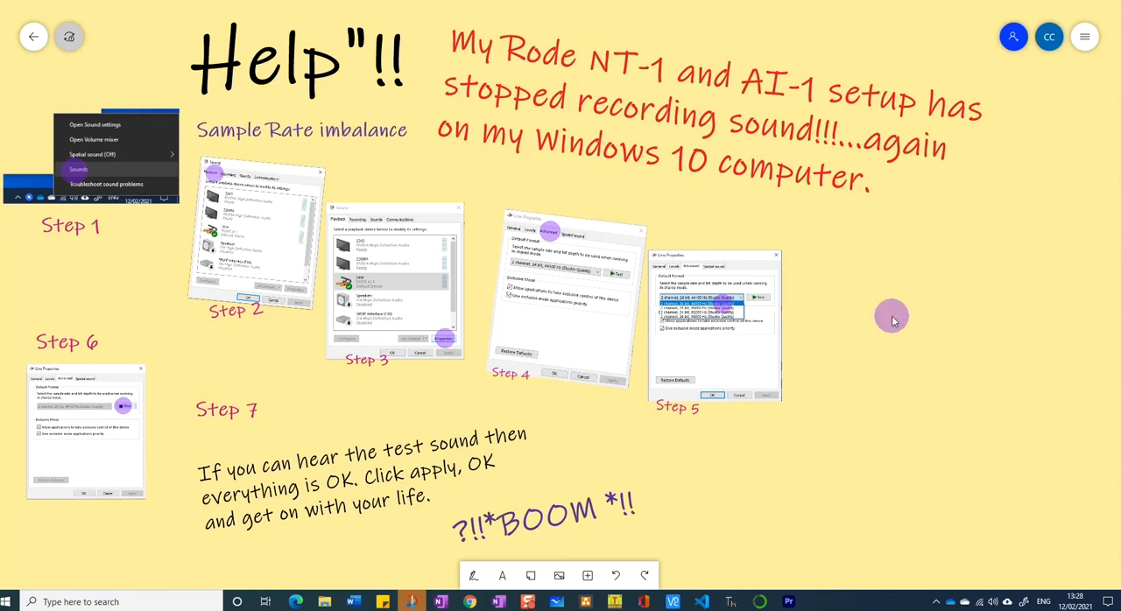
mouse_move(974, 431)
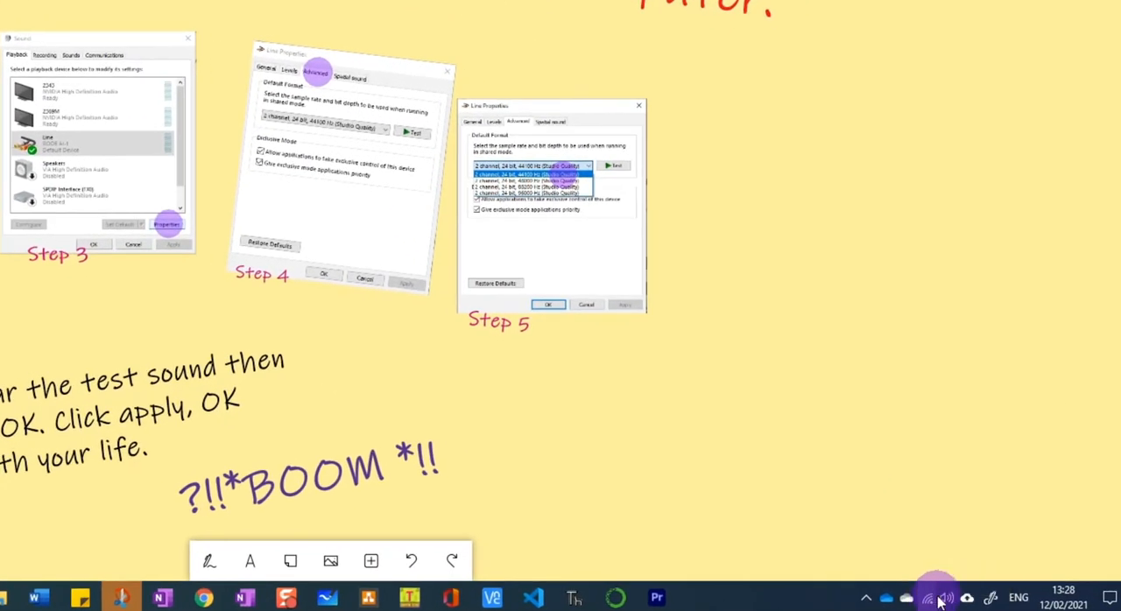
mouse_move(937, 598)
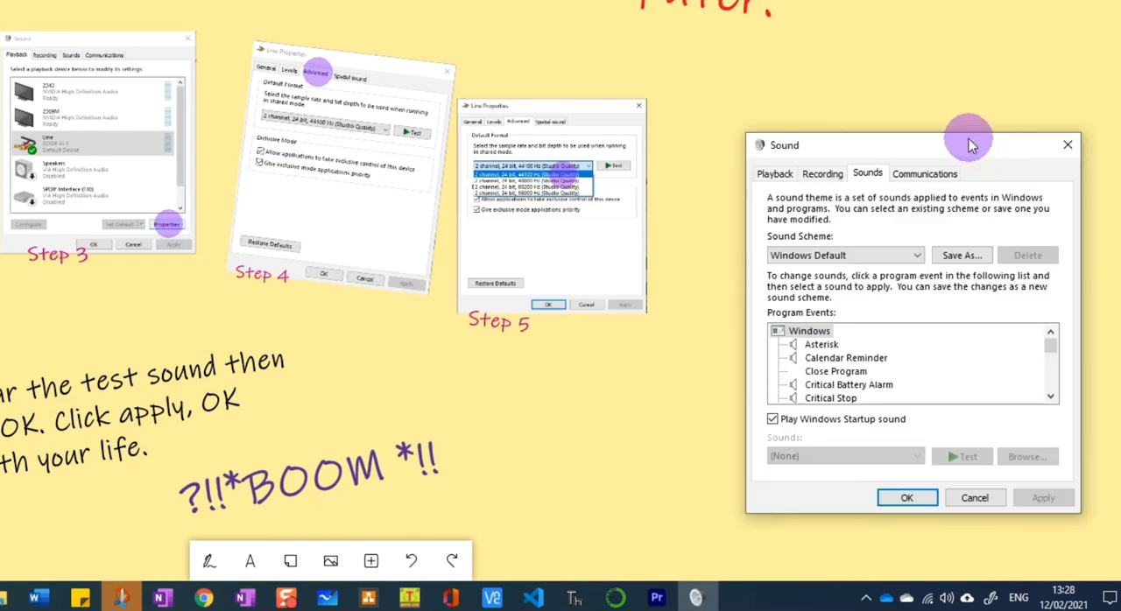
Open the Properties window of the Line (RODE AI-1) playback device
left_click(774, 174)
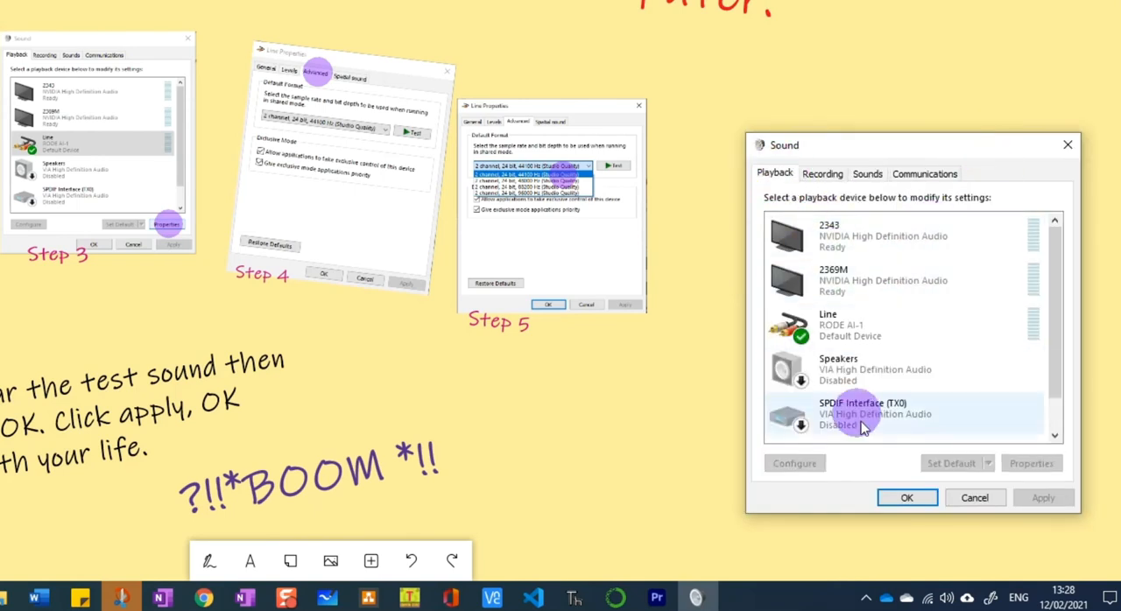
left_click(902, 325)
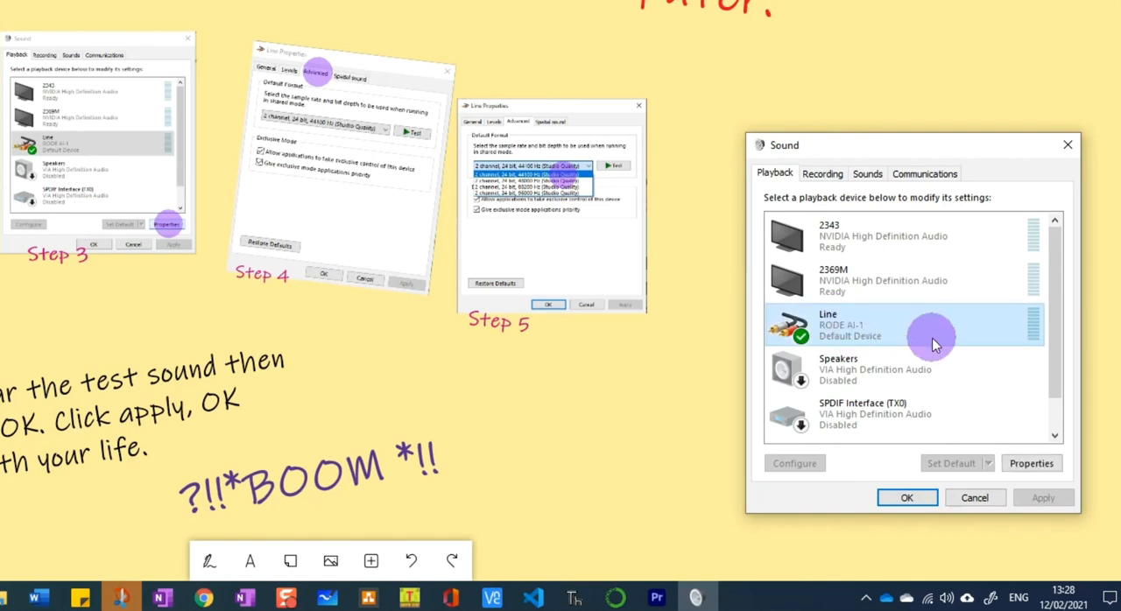
mouse_move(928, 412)
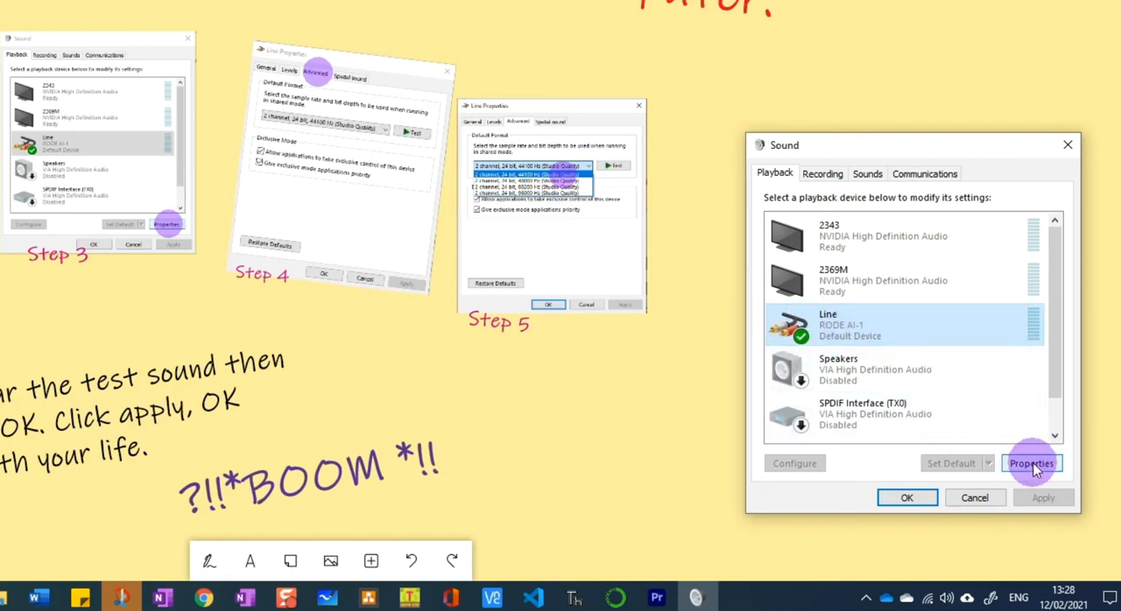
left_click(1031, 463)
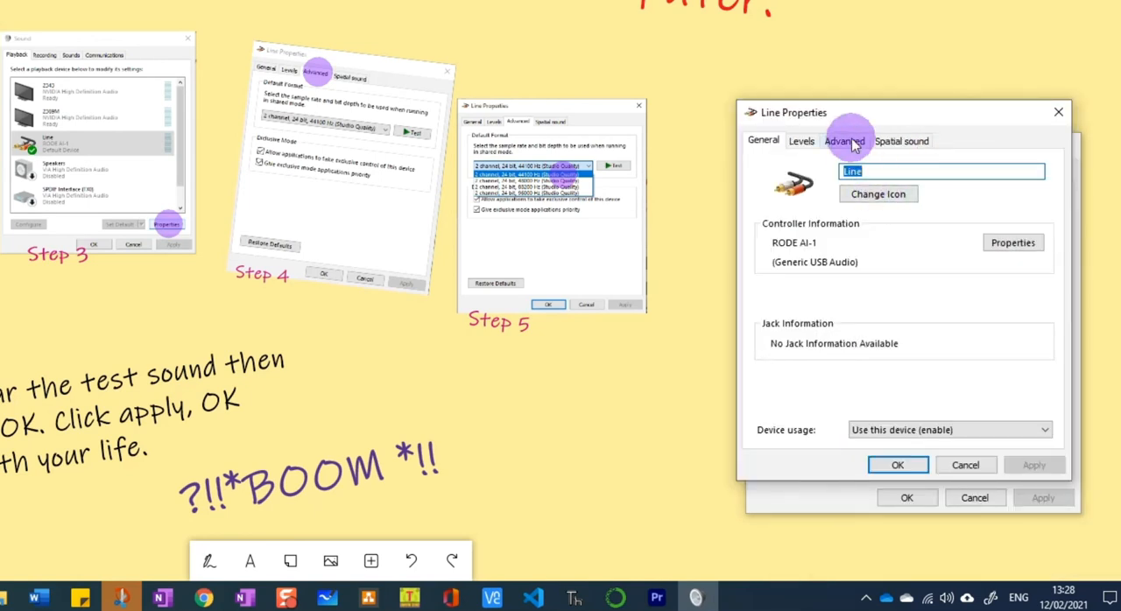
Set the Line default format to 2 channel, 24 bit, 44100 Hz, test, and confirm
left_click(844, 140)
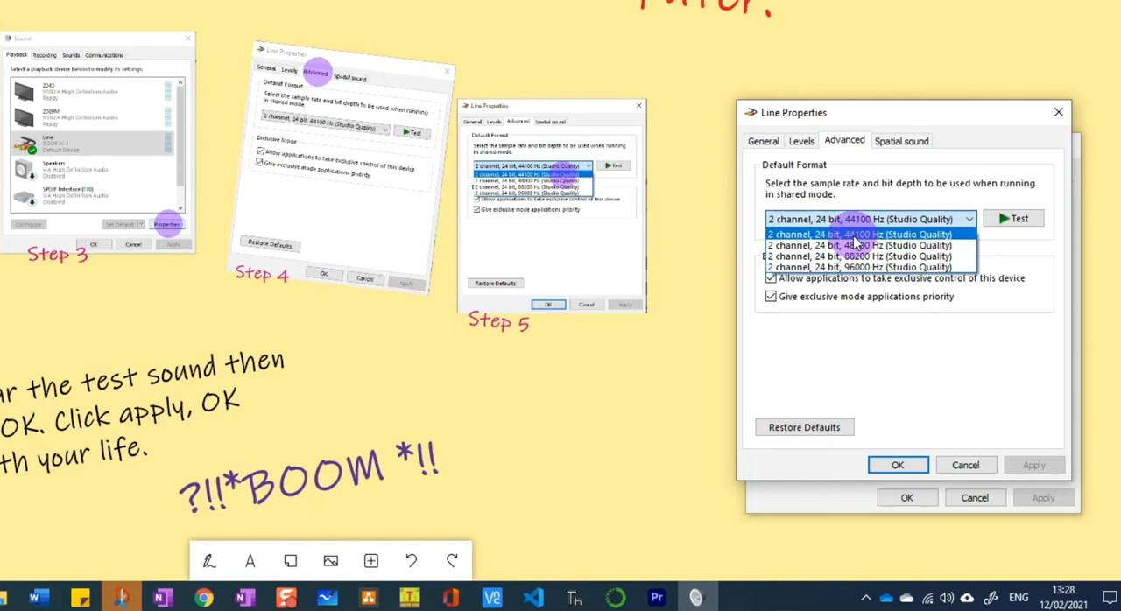
mouse_move(859, 243)
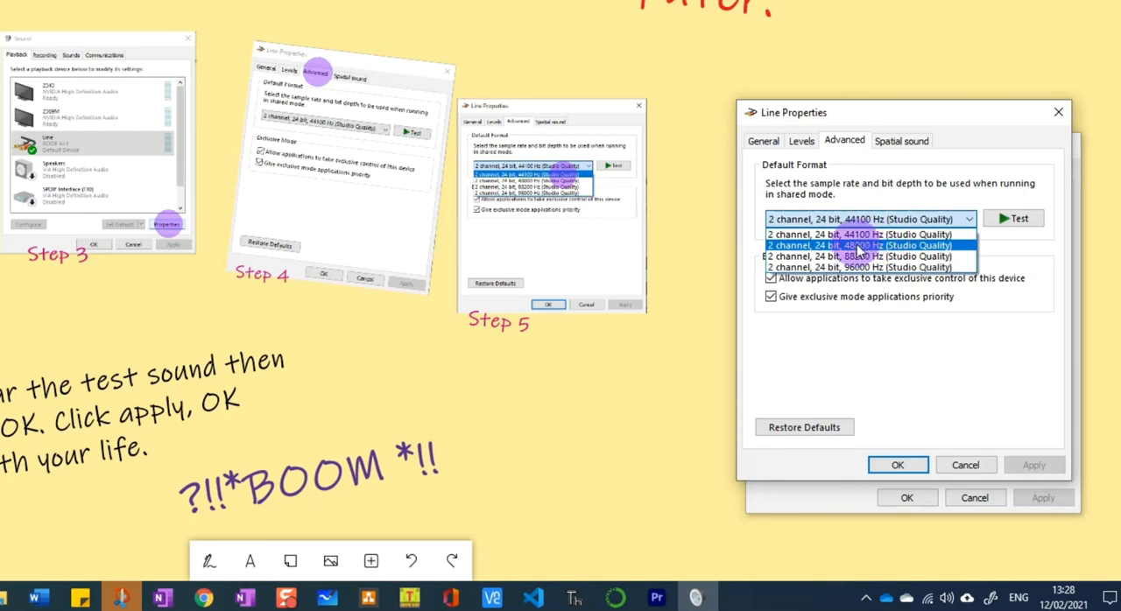
mouse_move(863, 248)
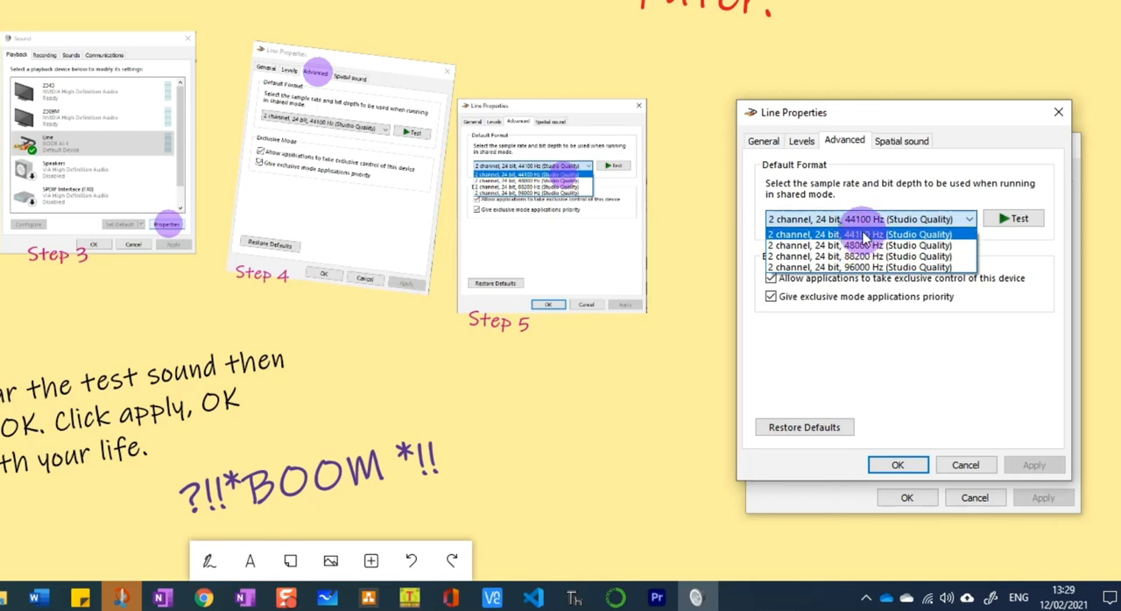
left_click(859, 234)
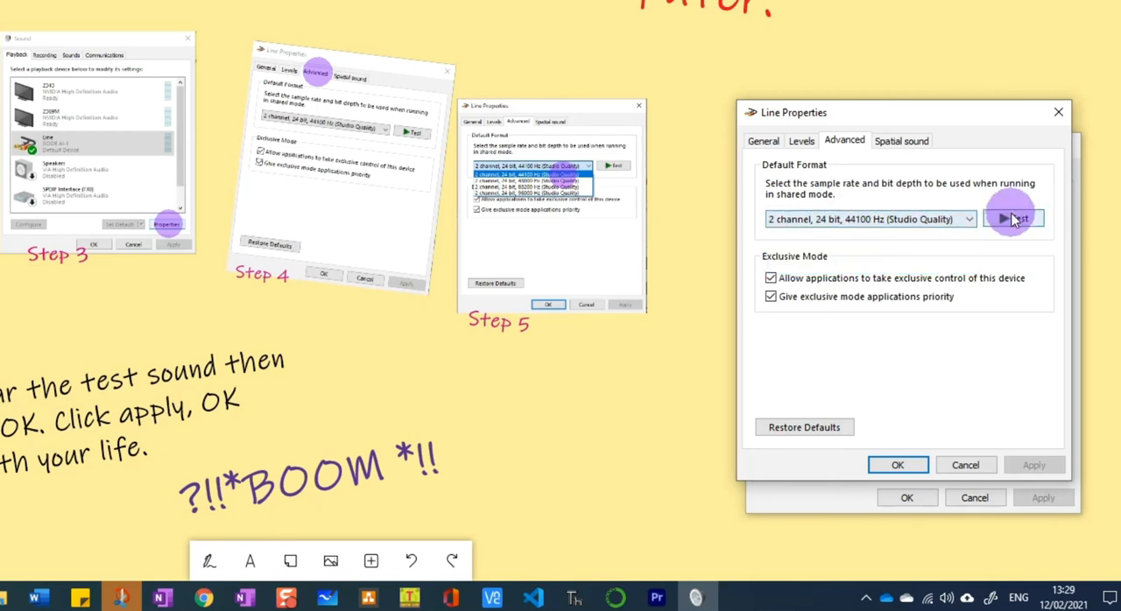
left_click(1012, 218)
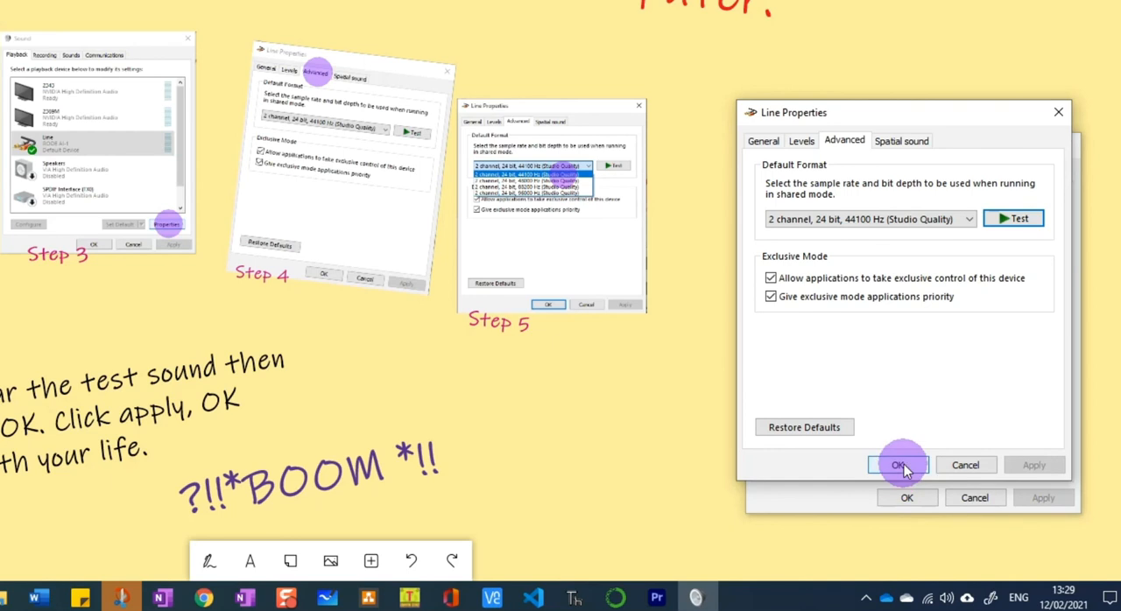
left_click(896, 465)
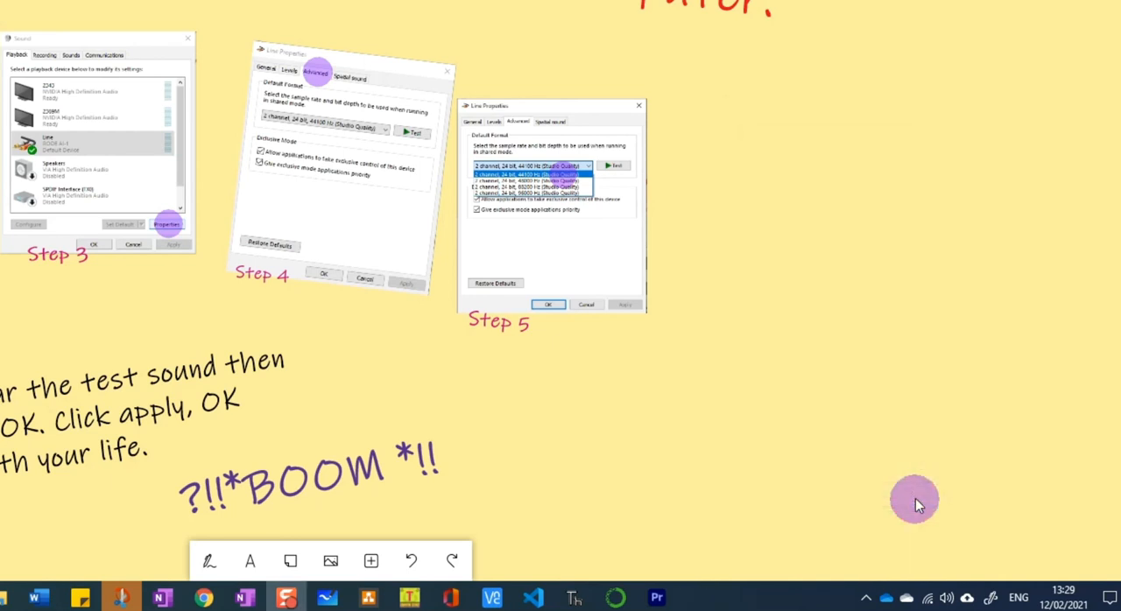